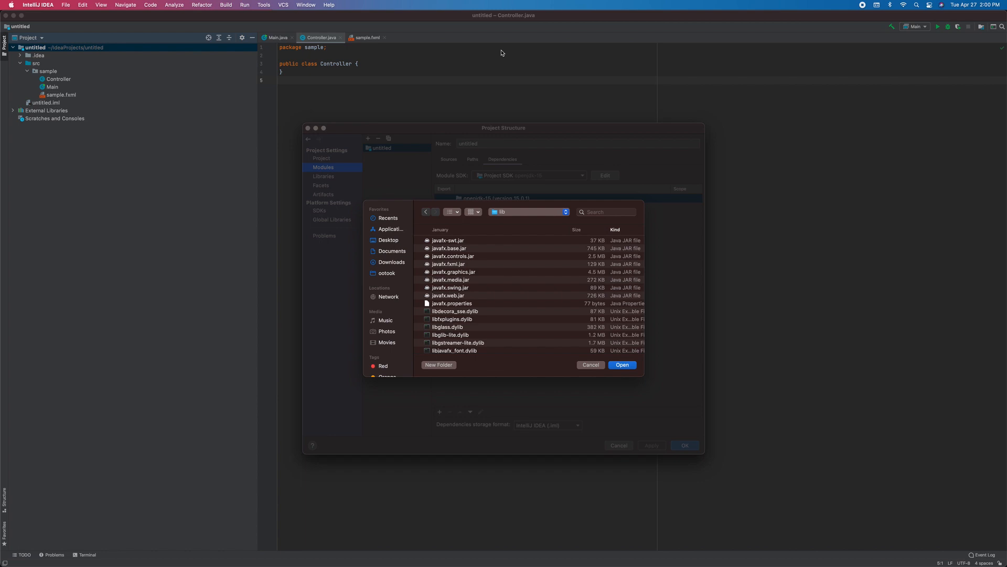
pyautogui.moveTo(473, 252)
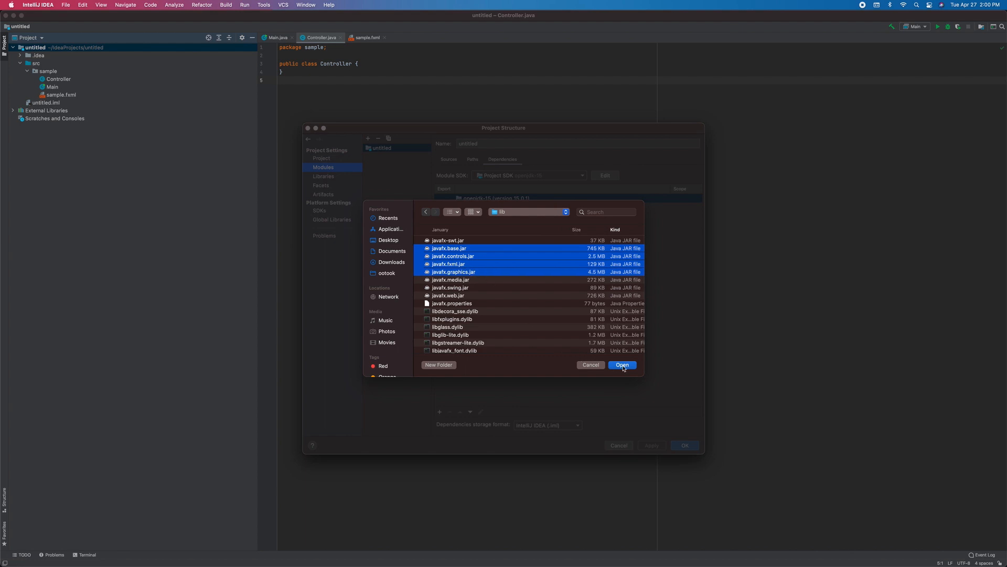
# - Confirm adding the selected javafx.base, controls, fxml and graphics jars from the lib folder
pyautogui.click(621, 365)
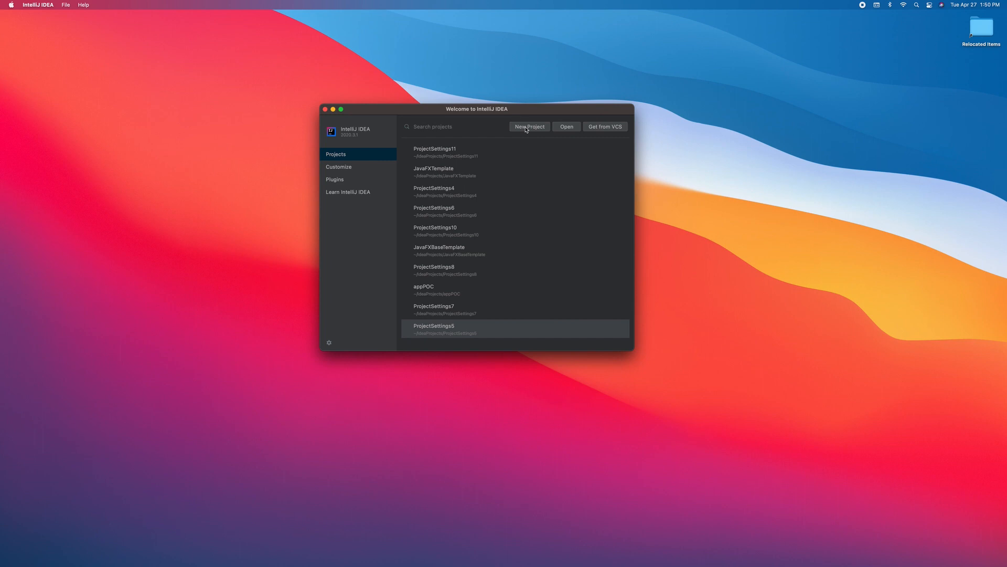
pyautogui.moveTo(533, 130)
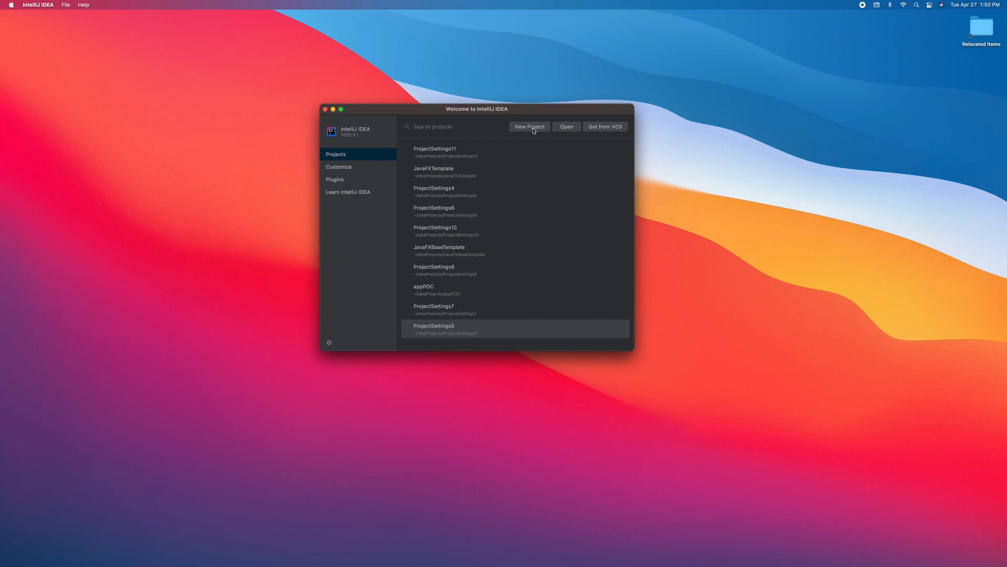
# - Create a new JavaFX Application project named JavaFXTemplate
pyautogui.click(529, 126)
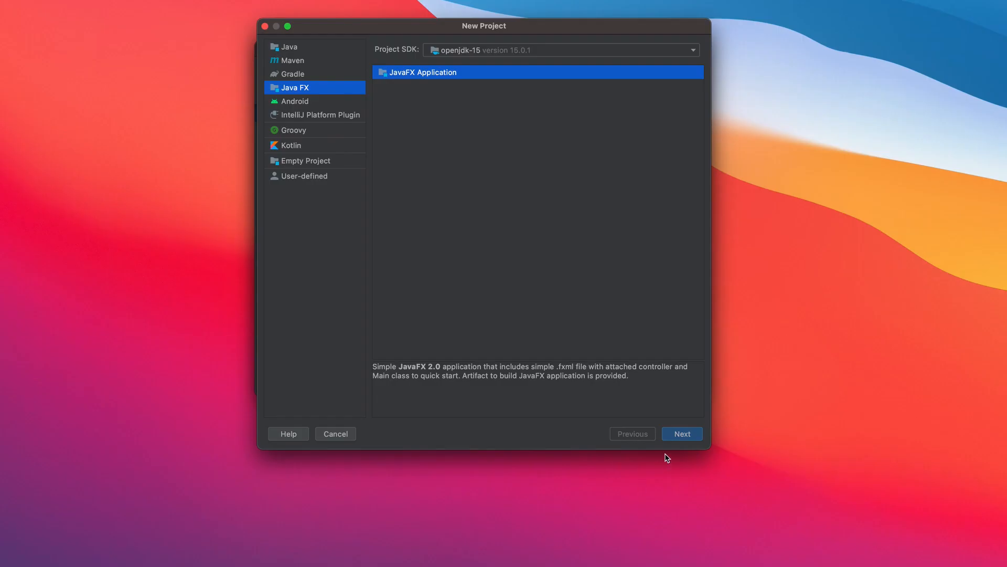
pyautogui.click(681, 433)
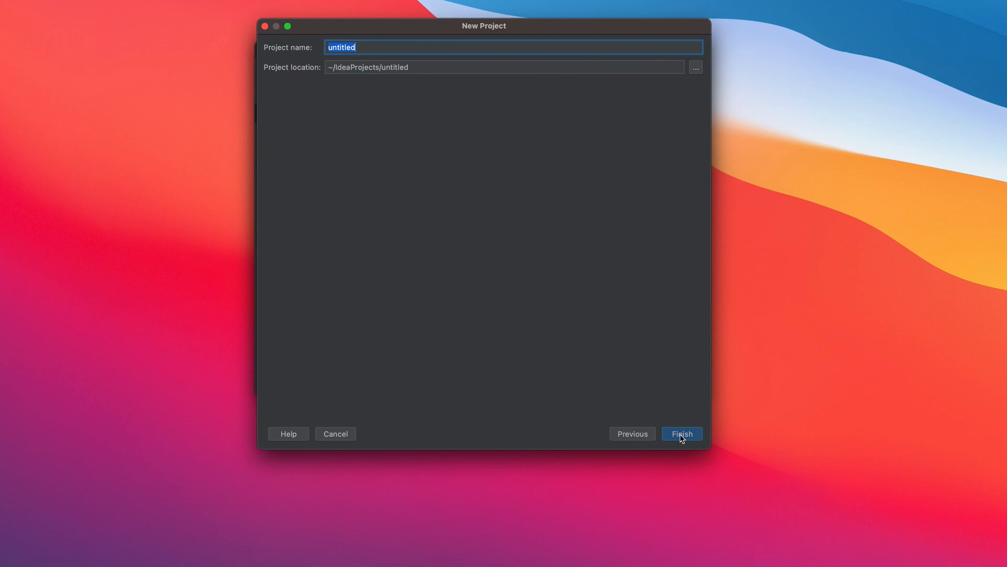
pyautogui.write('JavaFXTemplate')
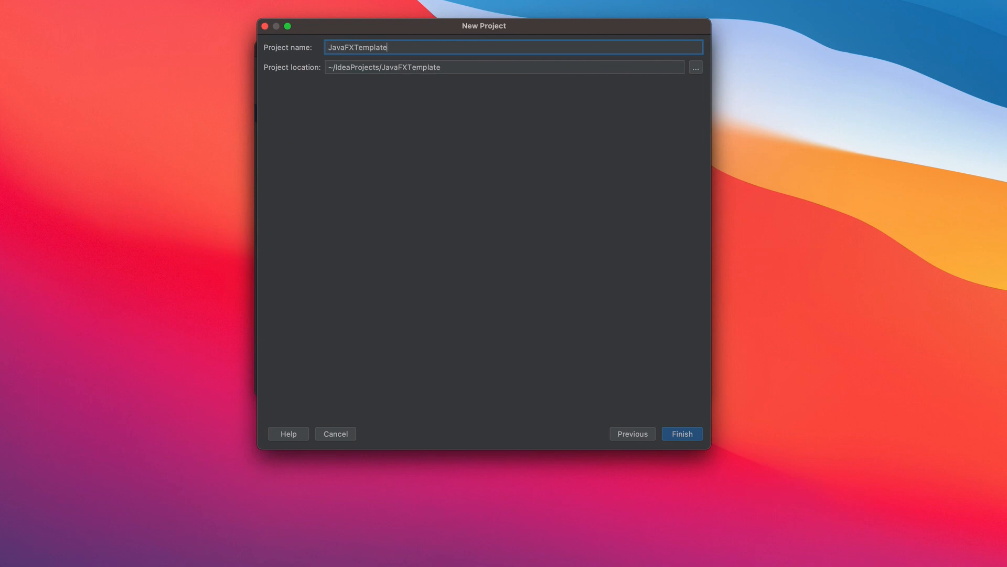
pyautogui.moveTo(698, 316)
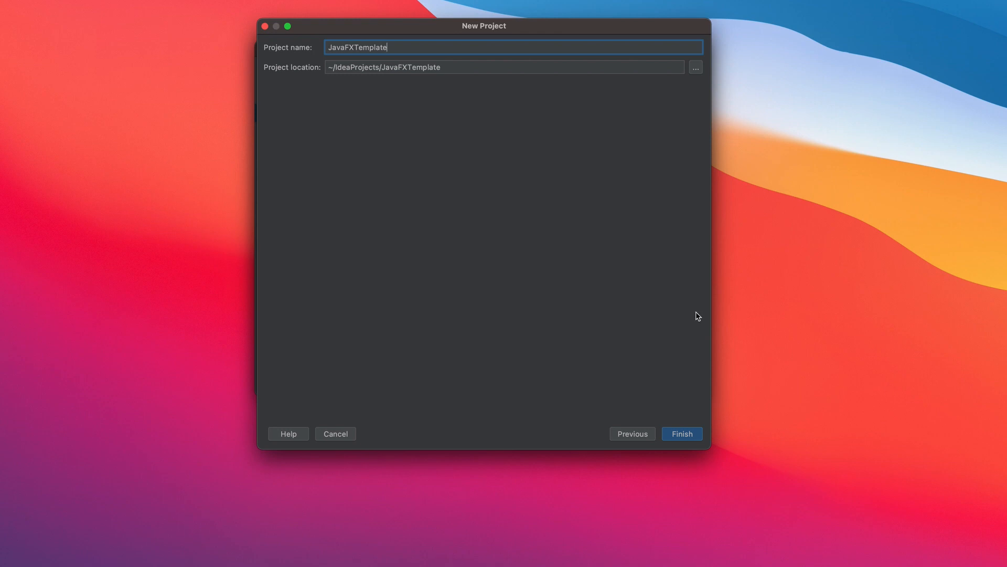
pyautogui.click(682, 433)
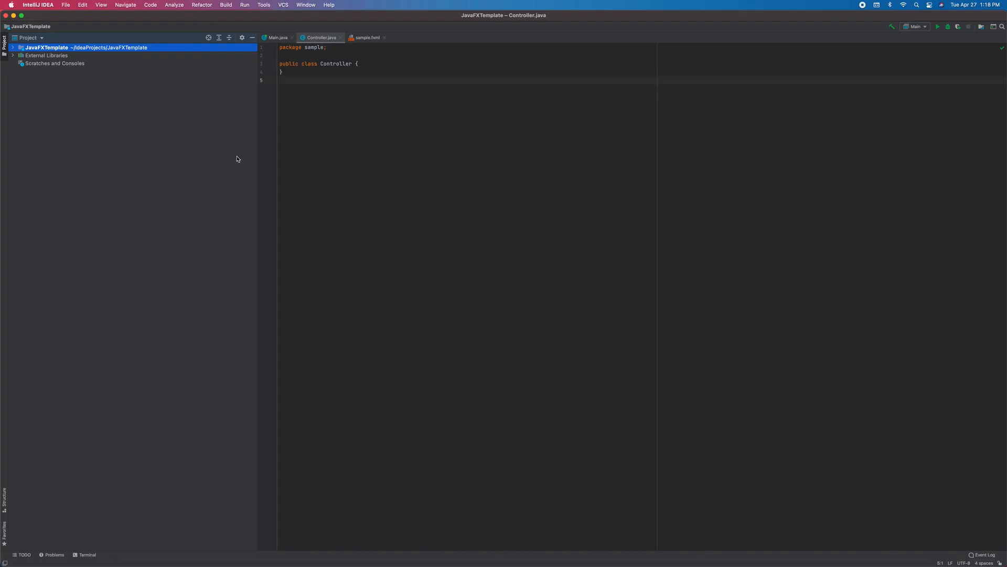
# - Expand the project tree to show src/sample with Controller, Main and sample.fxml
pyautogui.click(12, 47)
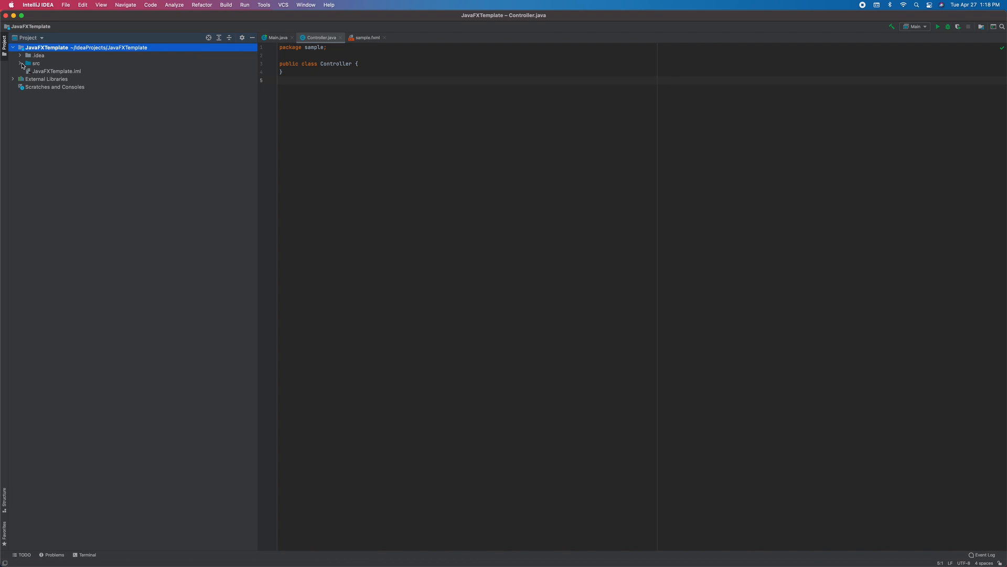
pyautogui.click(20, 63)
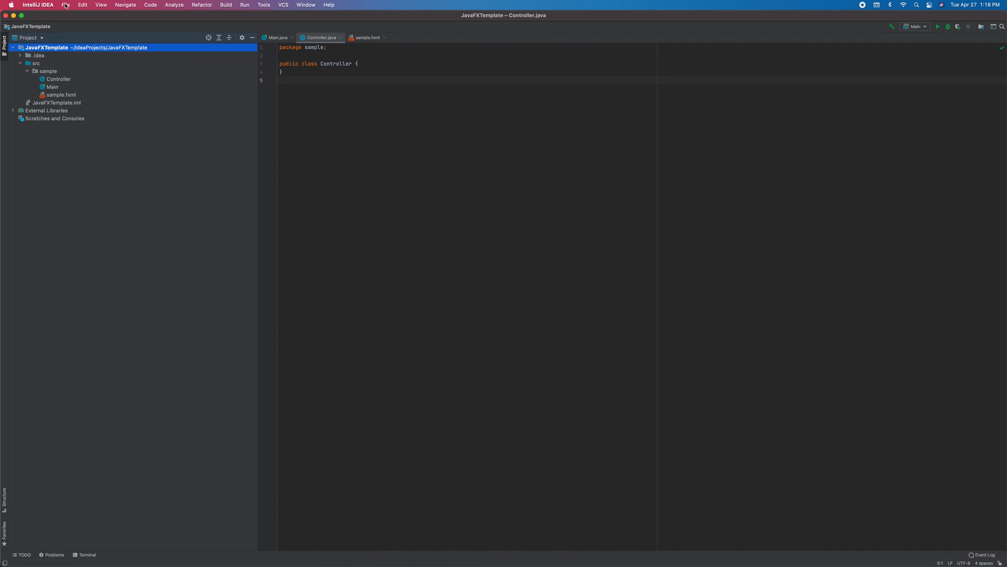
# - Reach the JavaFXTemplate module's Dependencies list in Project Structure
pyautogui.click(65, 5)
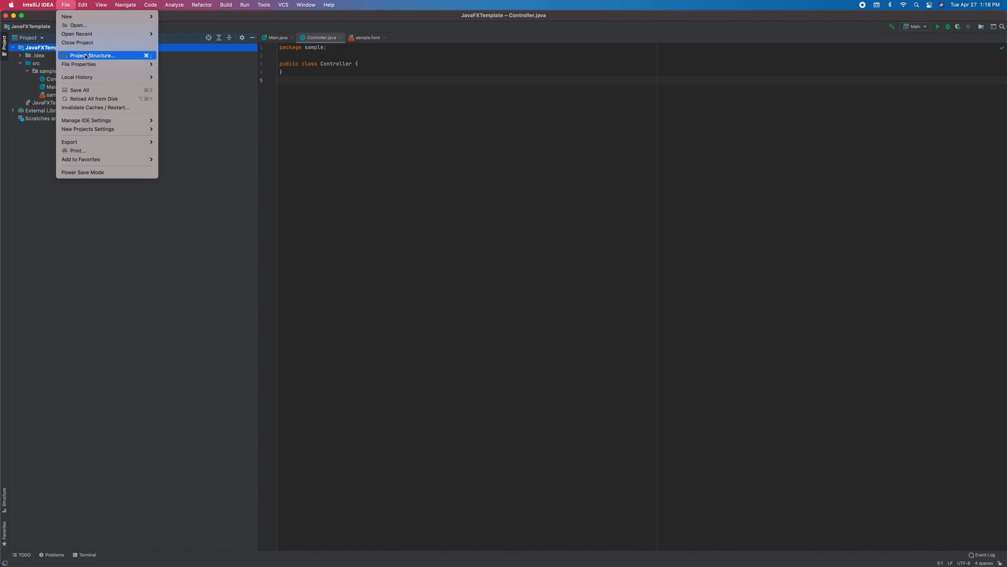
pyautogui.click(93, 56)
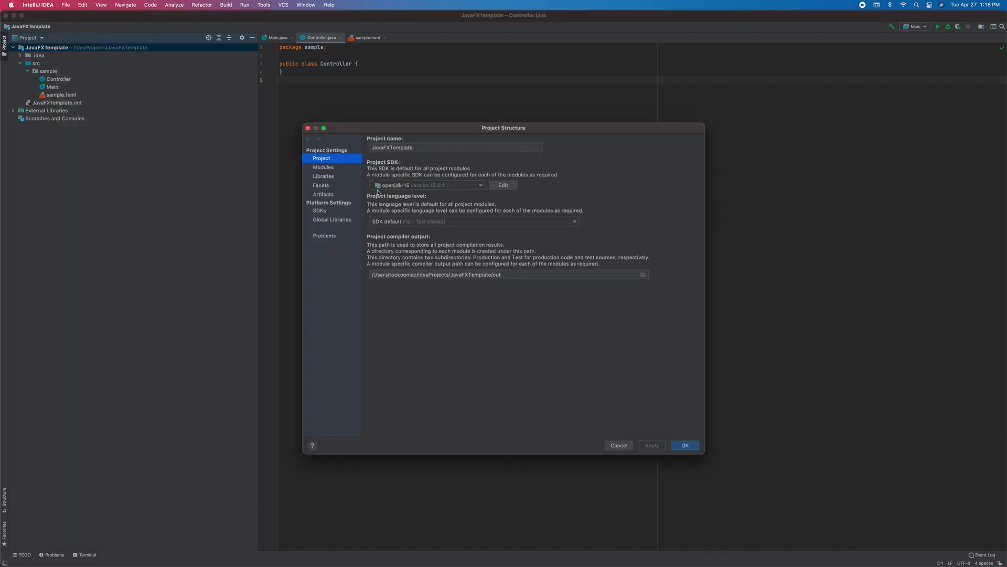
pyautogui.click(323, 167)
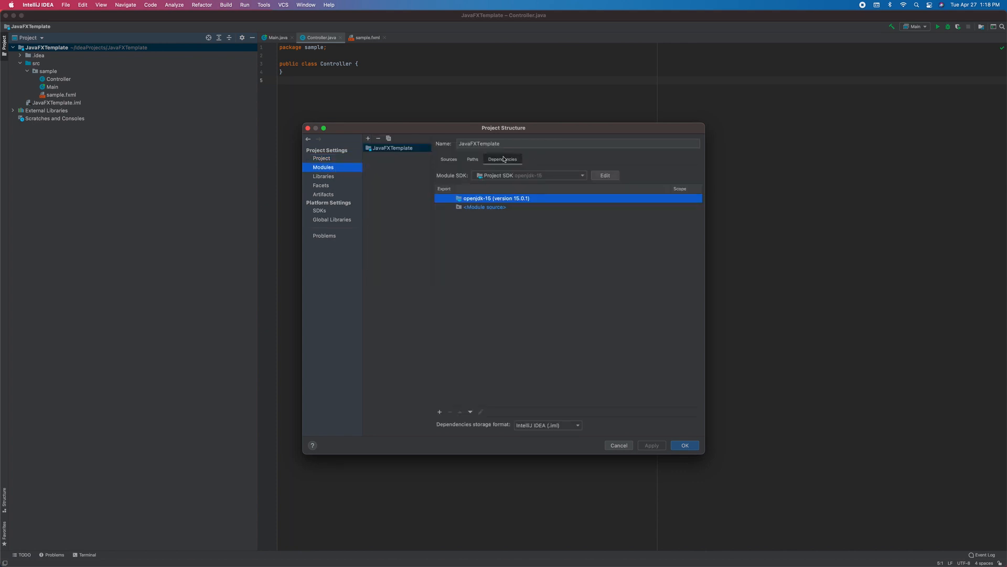
pyautogui.click(439, 411)
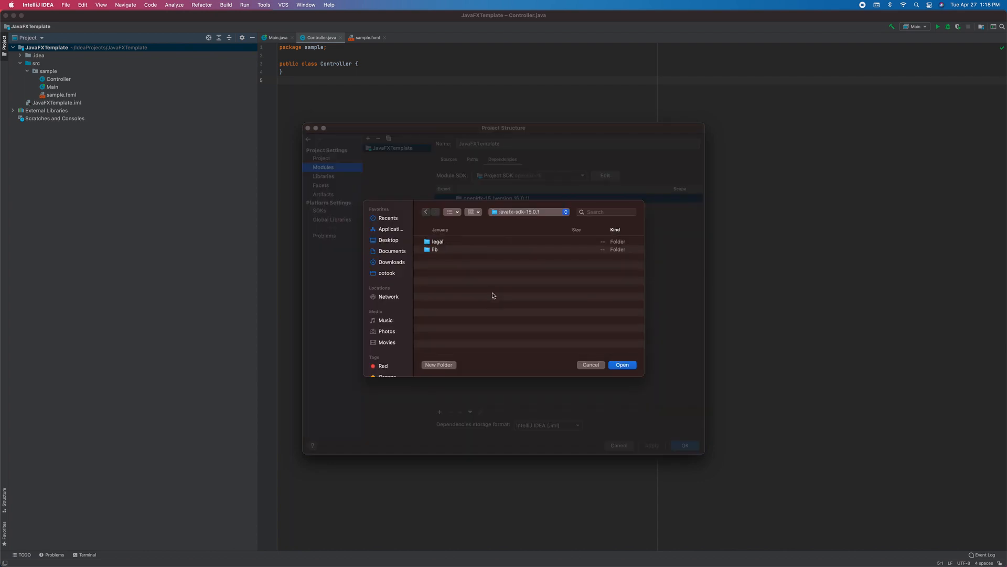
# - Add javafx.graphics, fxml, base and controls jars from the SDK lib folder as module dependencies
pyautogui.doubleClick(434, 250)
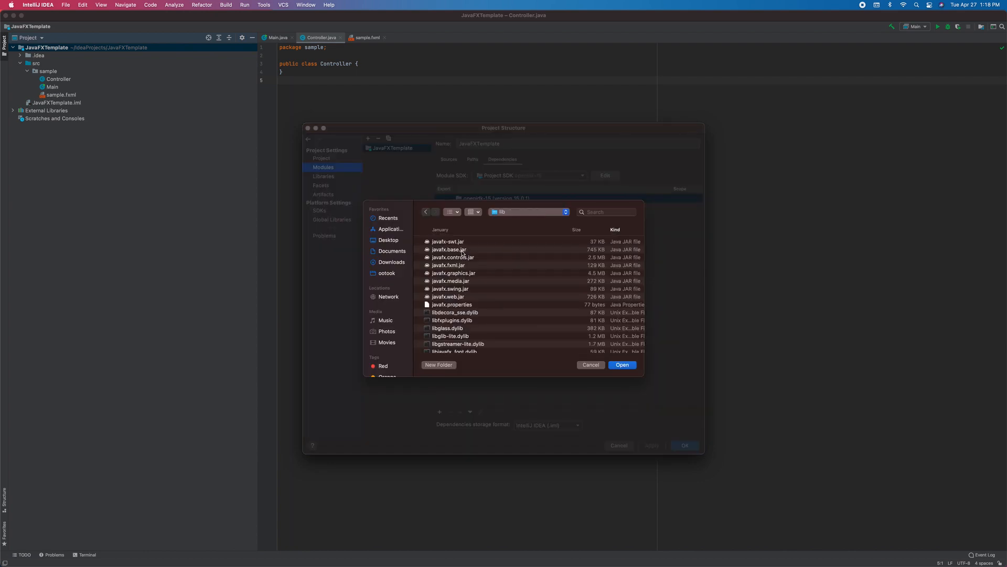
pyautogui.click(450, 249)
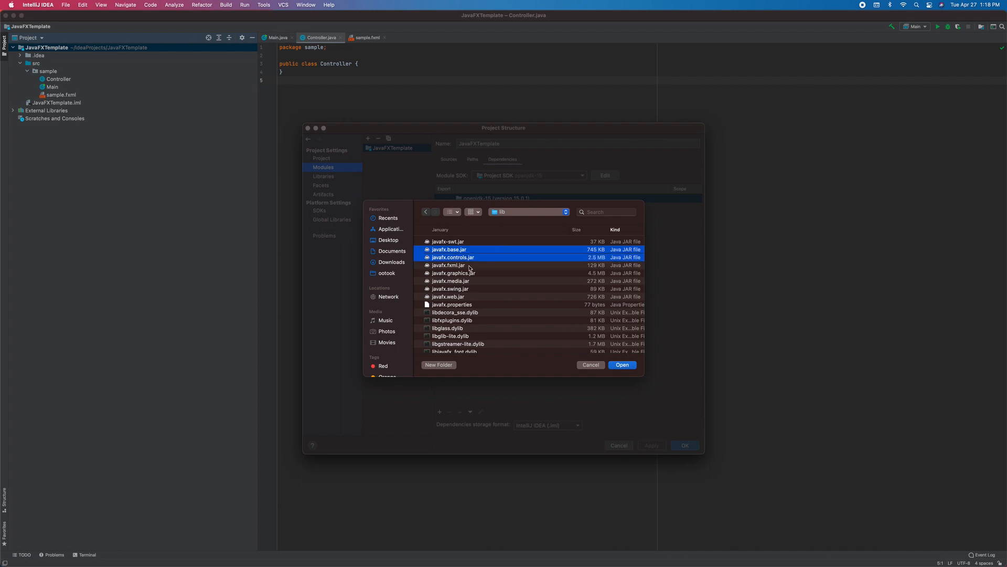
pyautogui.click(453, 273)
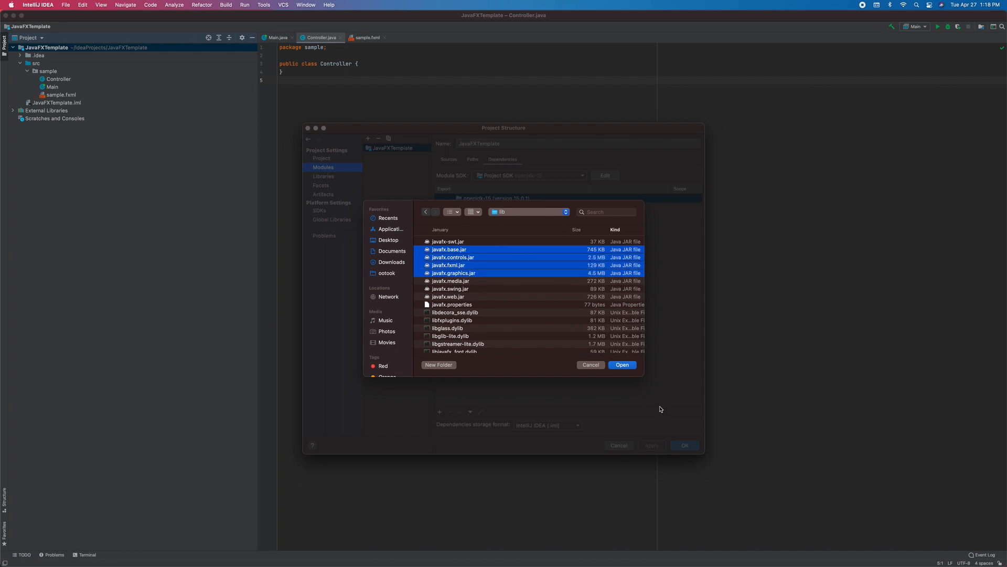
pyautogui.click(621, 364)
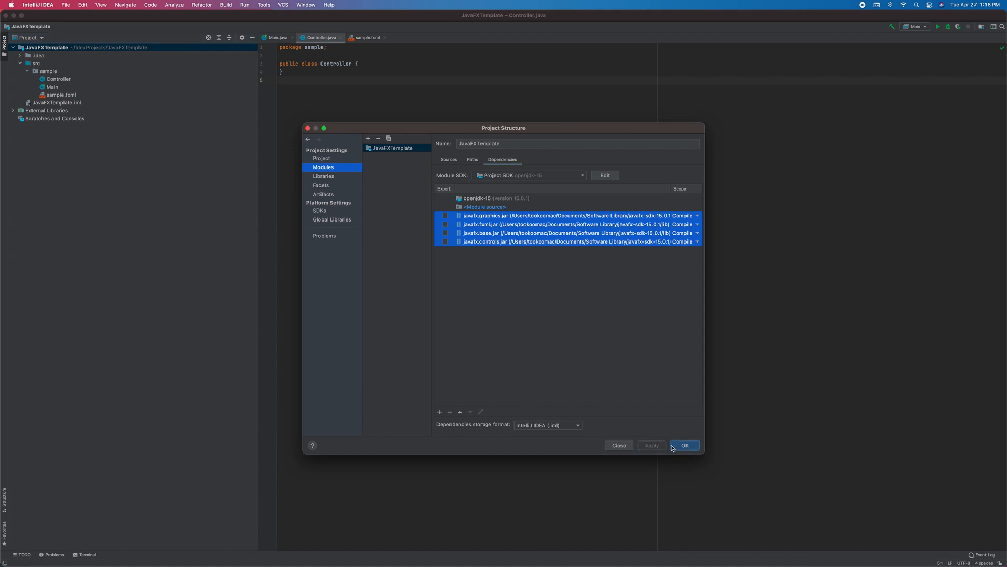
# - Apply the dependency changes and create a module-info.java in the src folder via the sample package
pyautogui.click(684, 445)
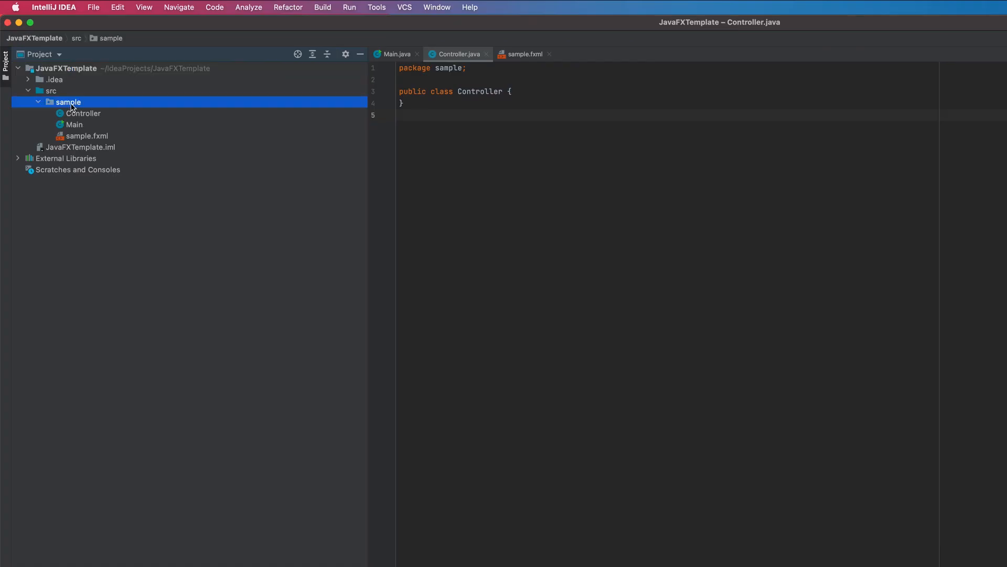
pyautogui.rightClick(69, 102)
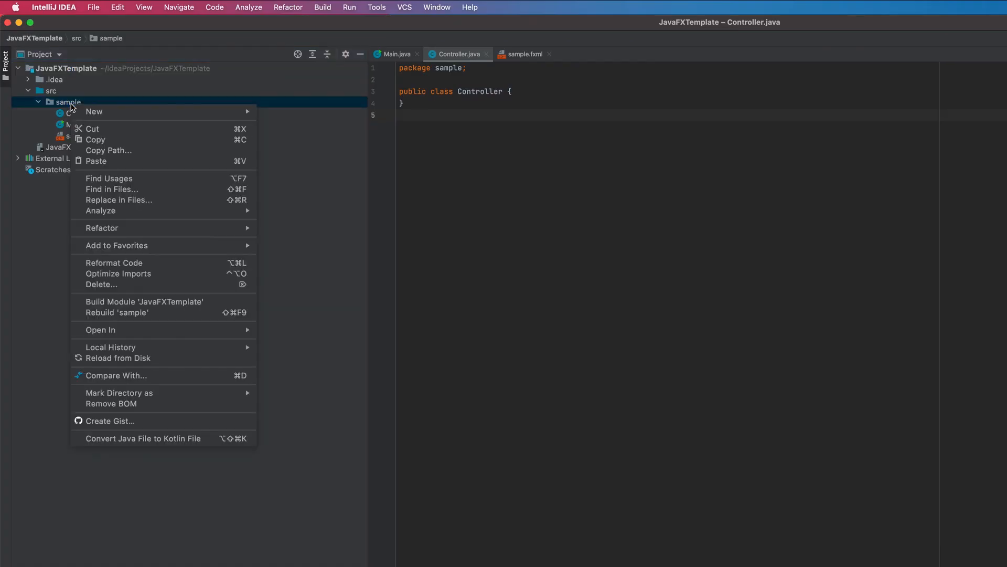
pyautogui.moveTo(93, 112)
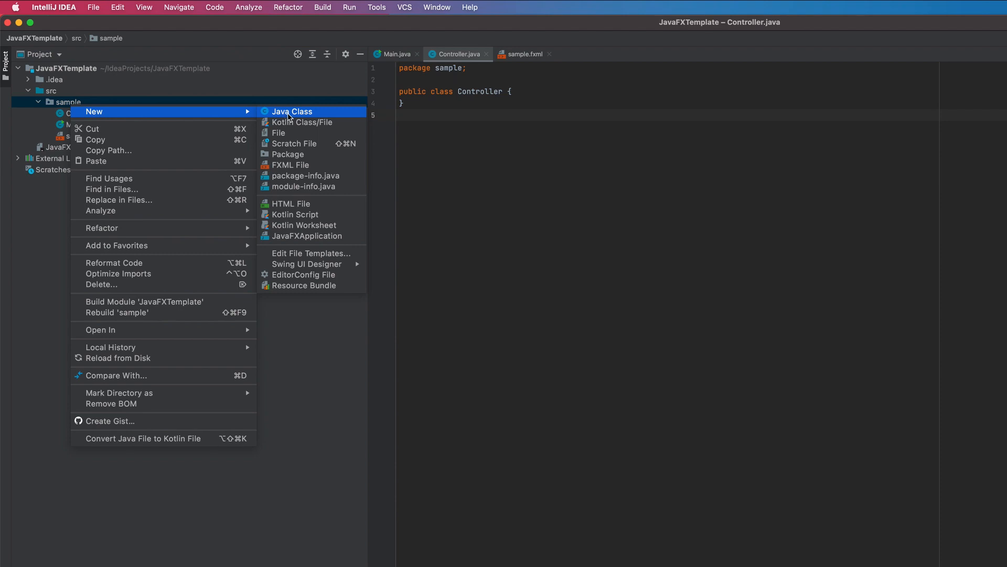
pyautogui.click(309, 187)
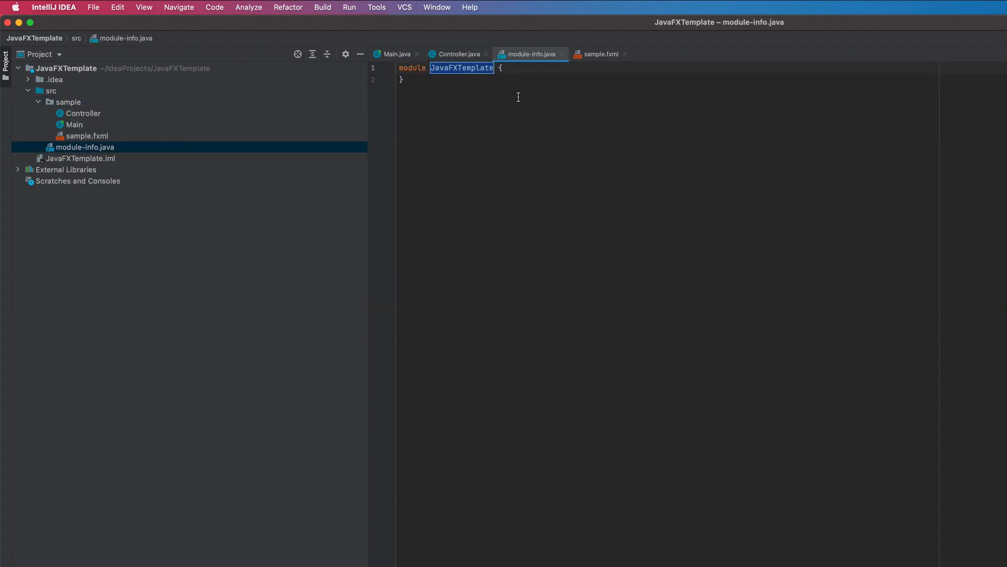
# - Declare requires javafx.fxml, javafx.controls, javafx.graphics and opens sample, then run to get the Hello World window
pyautogui.press('enter')
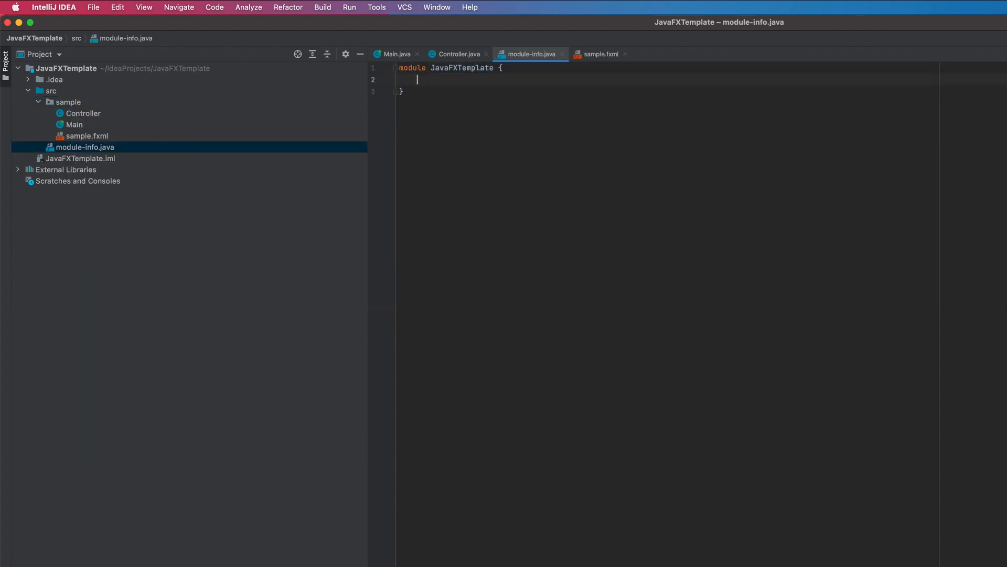
pyautogui.write('requires')
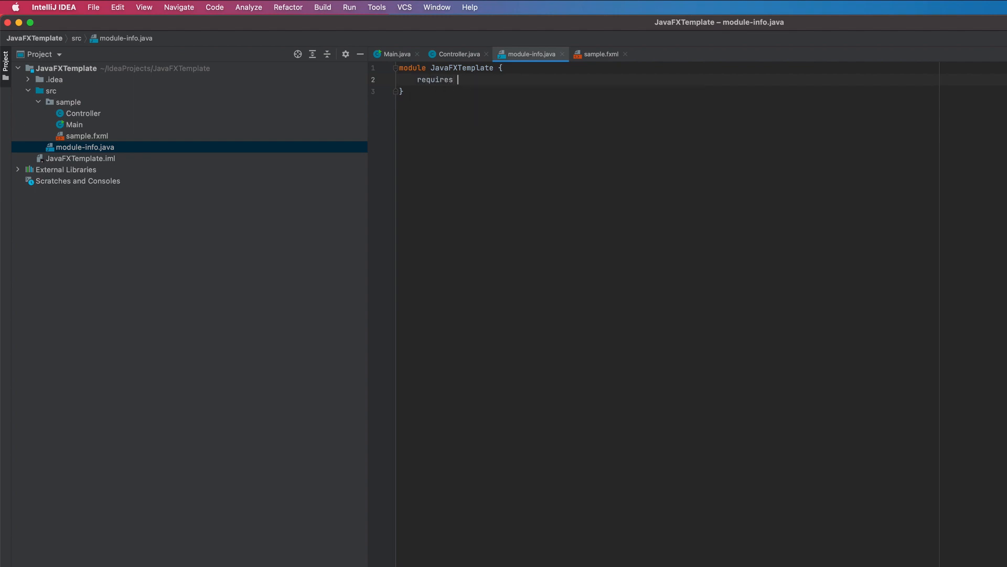
pyautogui.write('javafx.fxml;')
pyautogui.write('r')
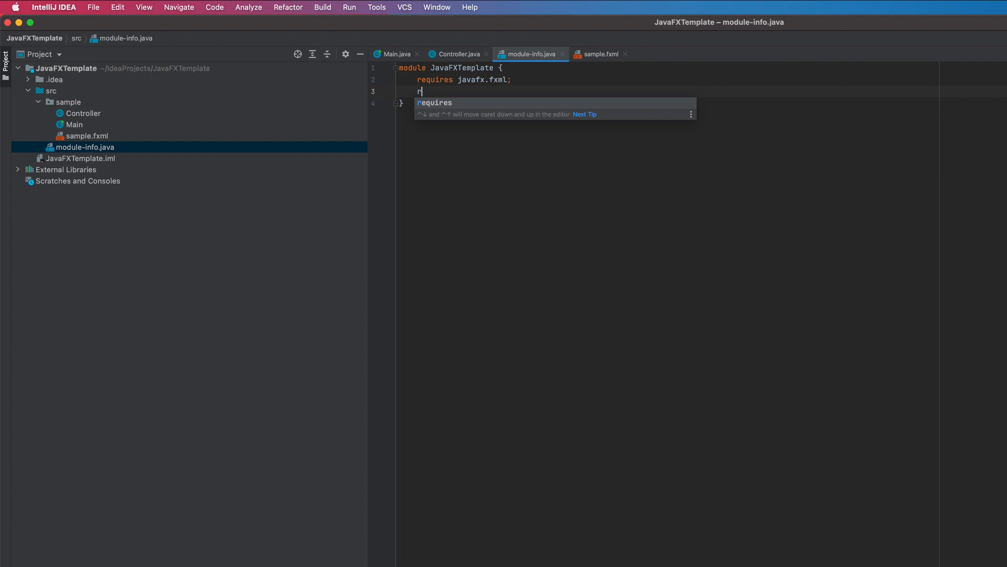
pyautogui.write('equires javafx.controls;')
pyautogui.write('requires javafx.graphics;')
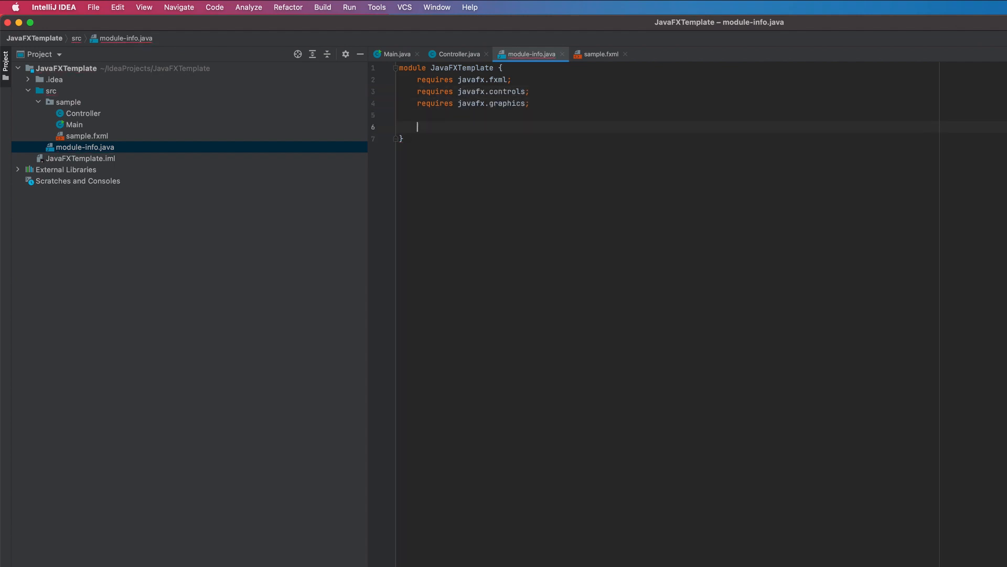
pyautogui.write('opens sample;')
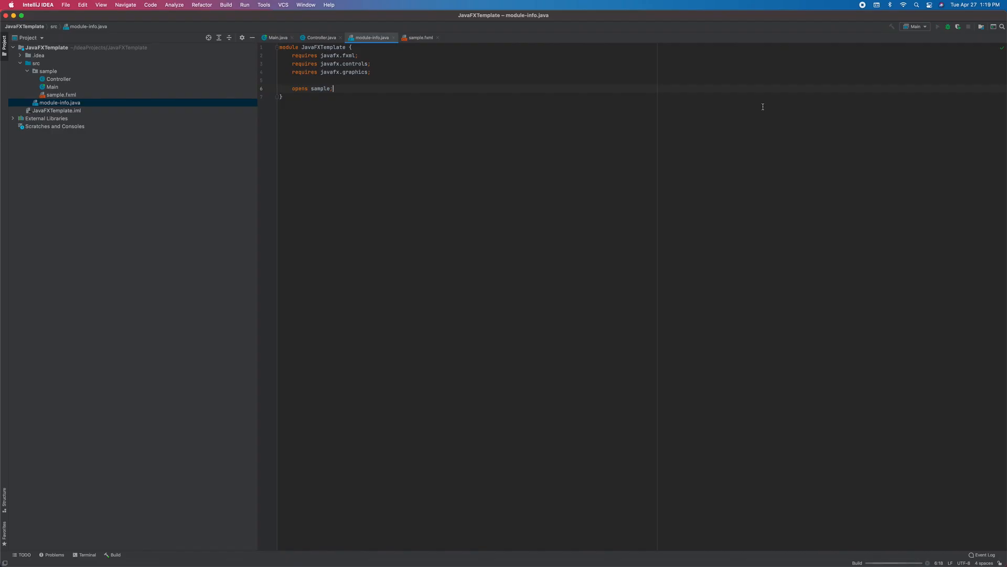
pyautogui.click(938, 27)
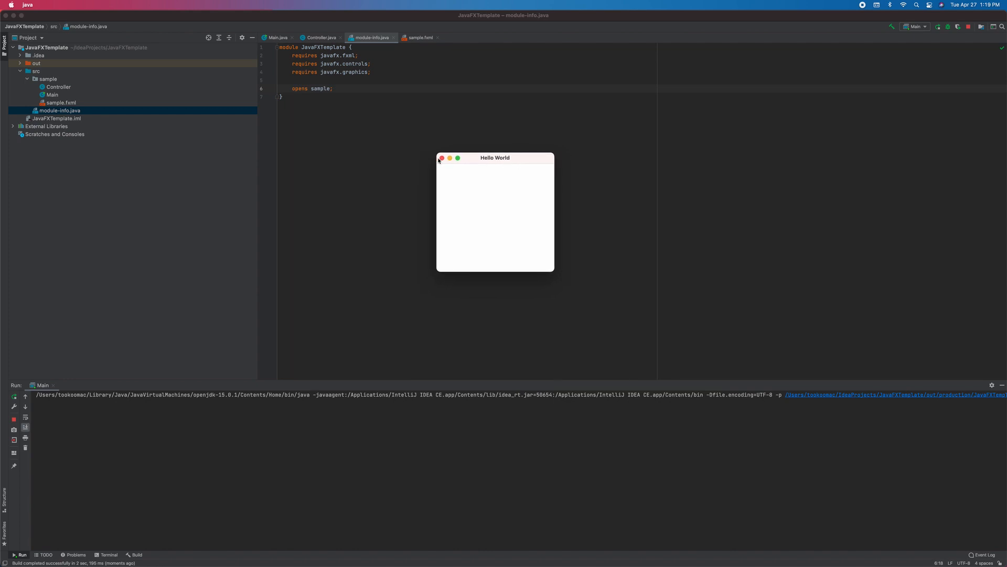
# - Close the Hello World window and review Controller.java, module-info.java and sample.fxml before returning to Main.java
pyautogui.click(277, 38)
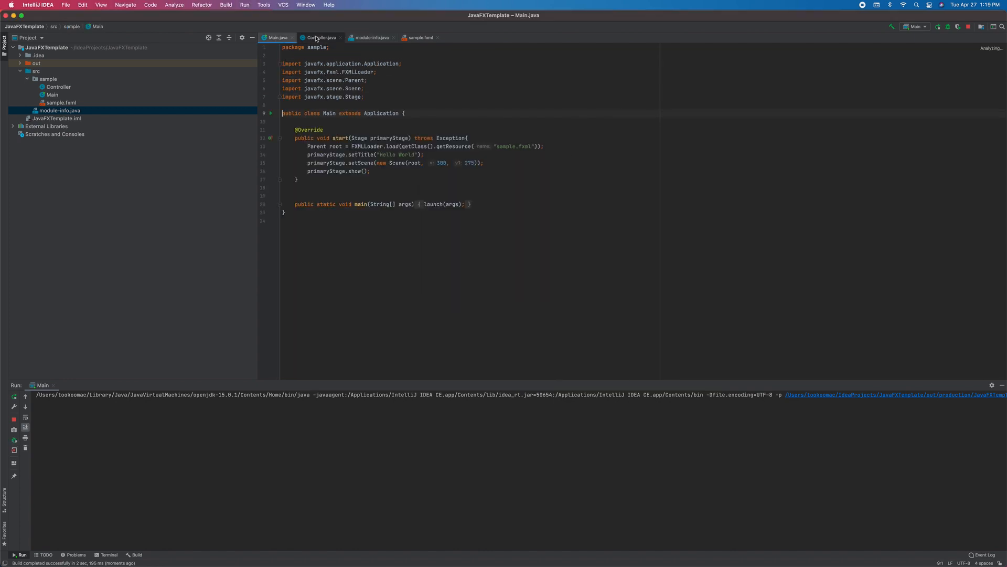
pyautogui.click(372, 38)
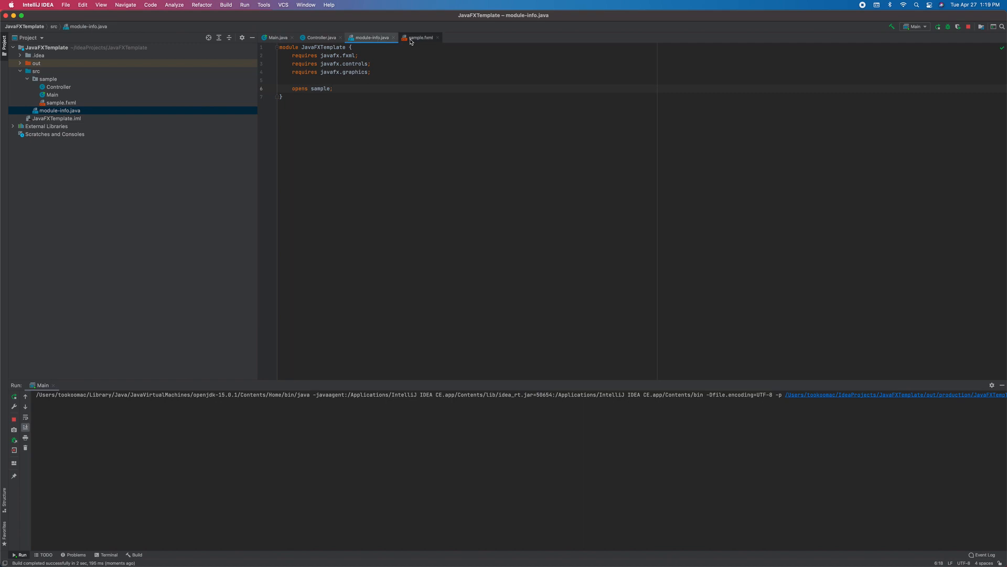
pyautogui.click(420, 37)
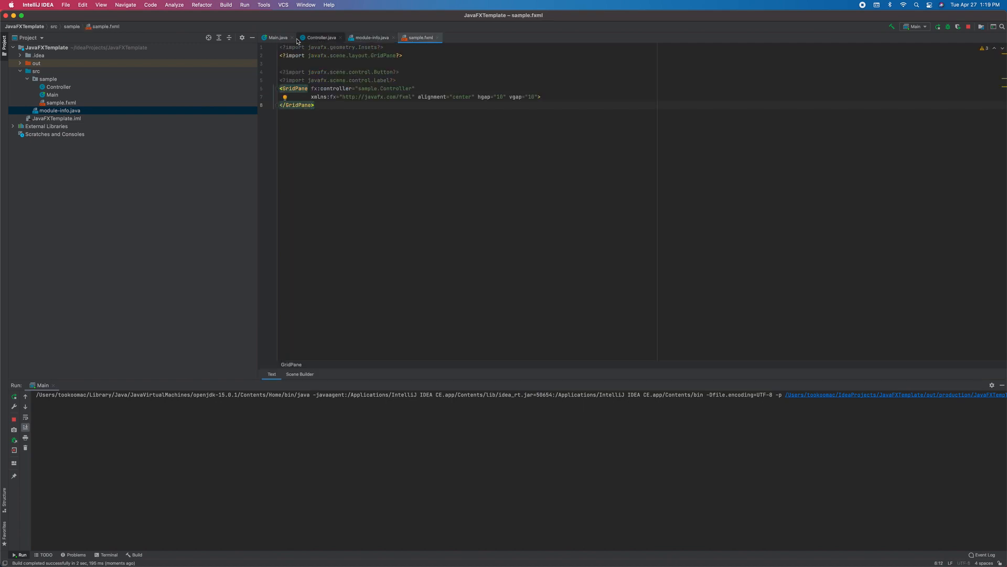
pyautogui.click(276, 38)
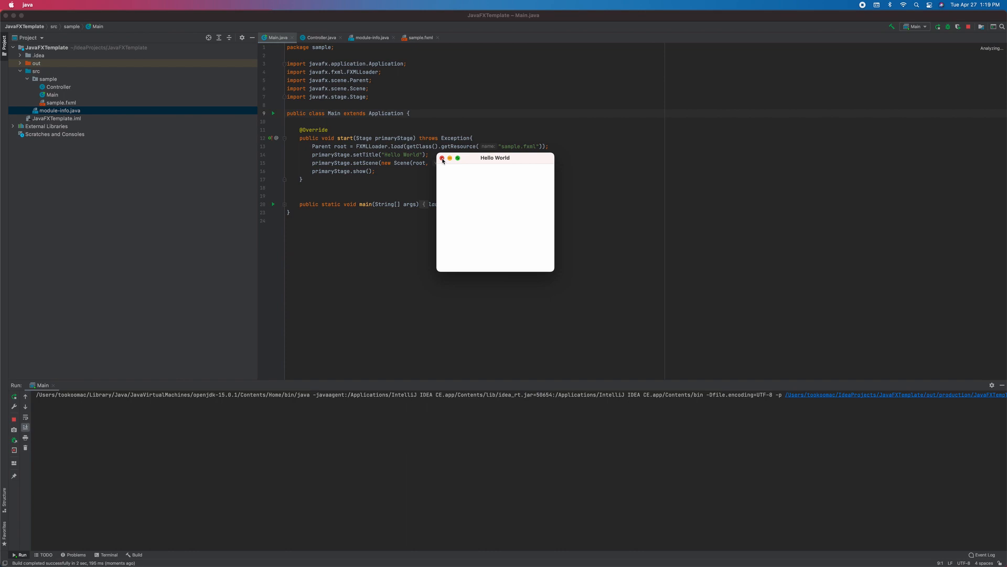
# - Stop the running app and save the project as the JavaFXTemplate project template
pyautogui.click(263, 4)
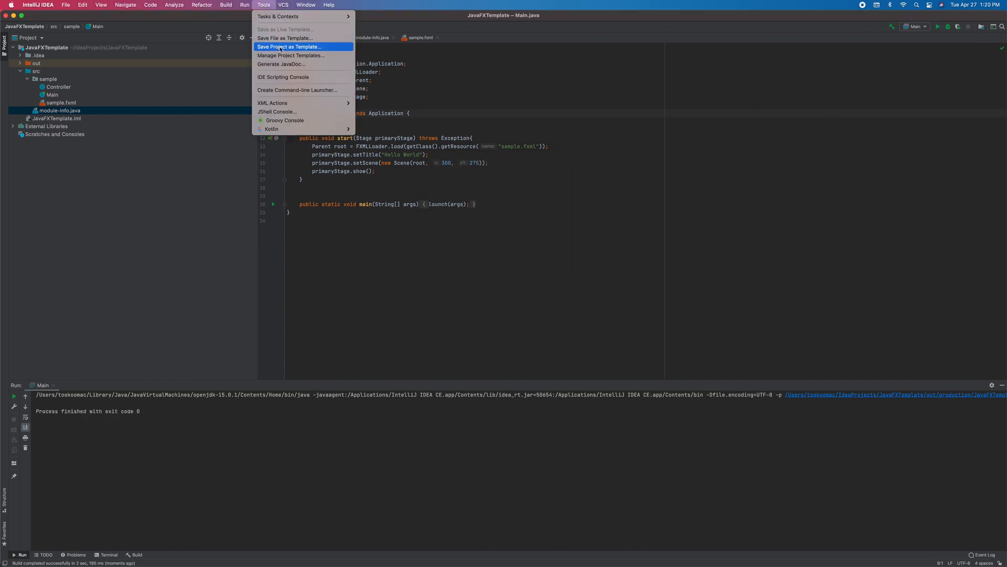
pyautogui.click(289, 46)
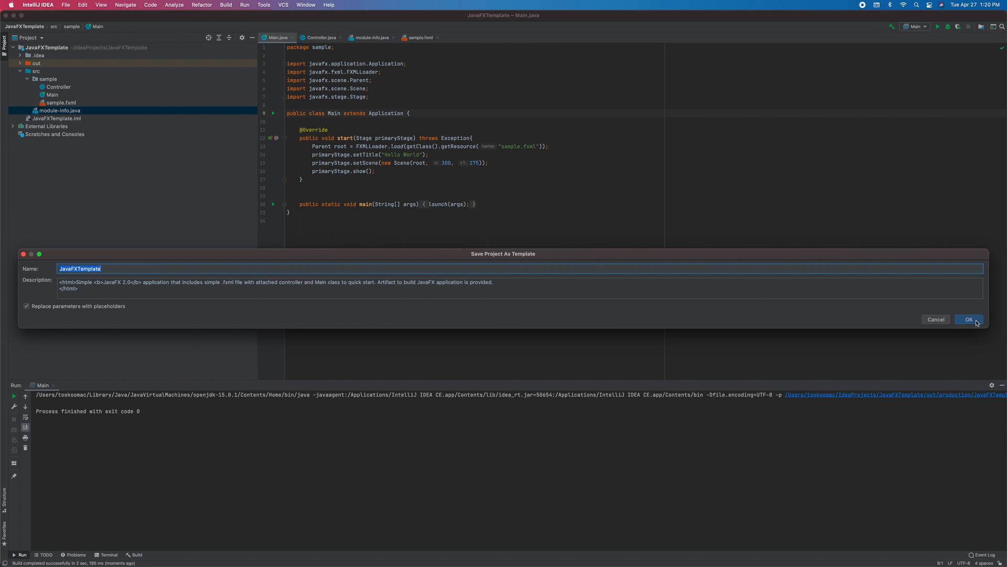
pyautogui.click(969, 319)
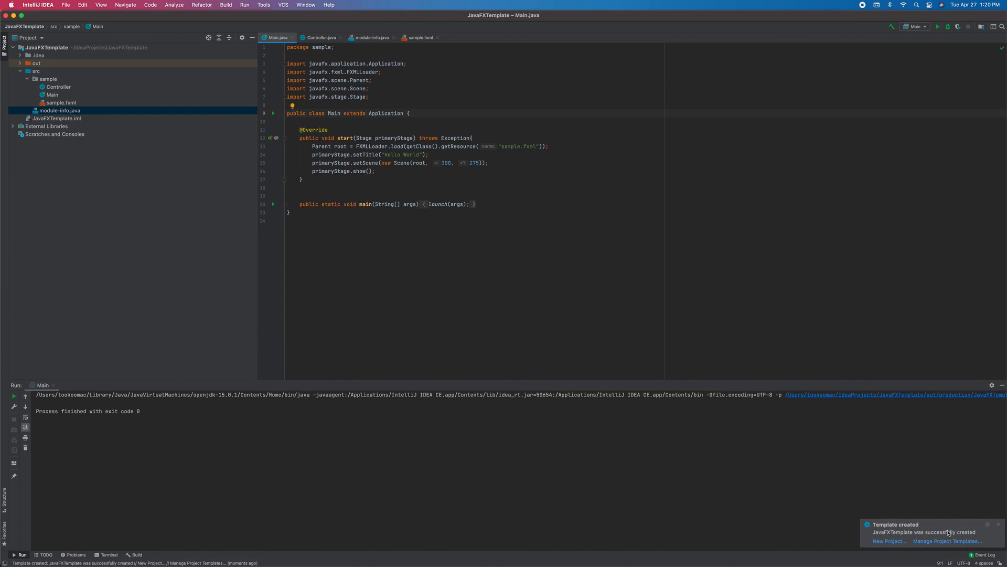
# - Check that JavaFXTemplate appears in the Manage Project Templates list
pyautogui.click(947, 540)
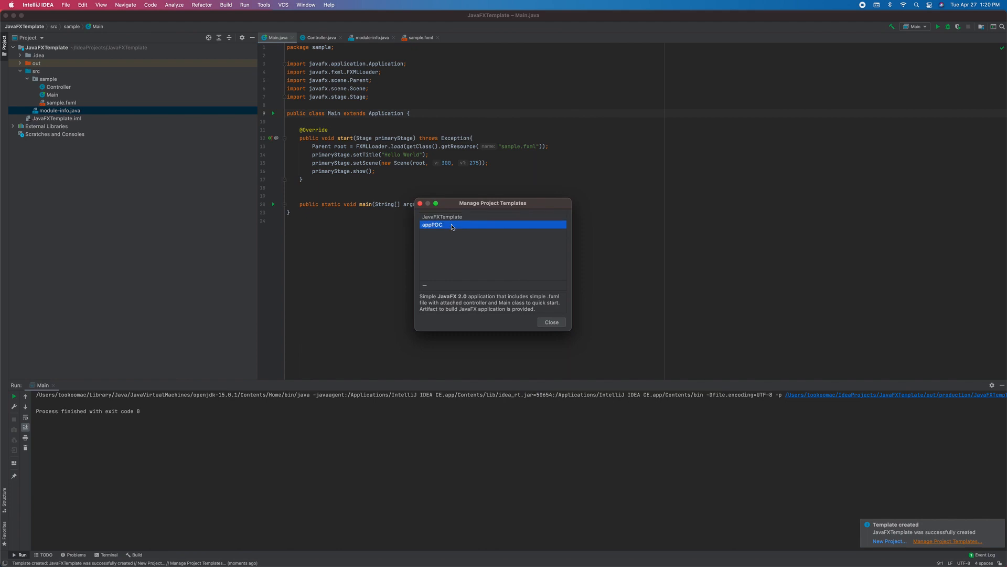
pyautogui.click(551, 322)
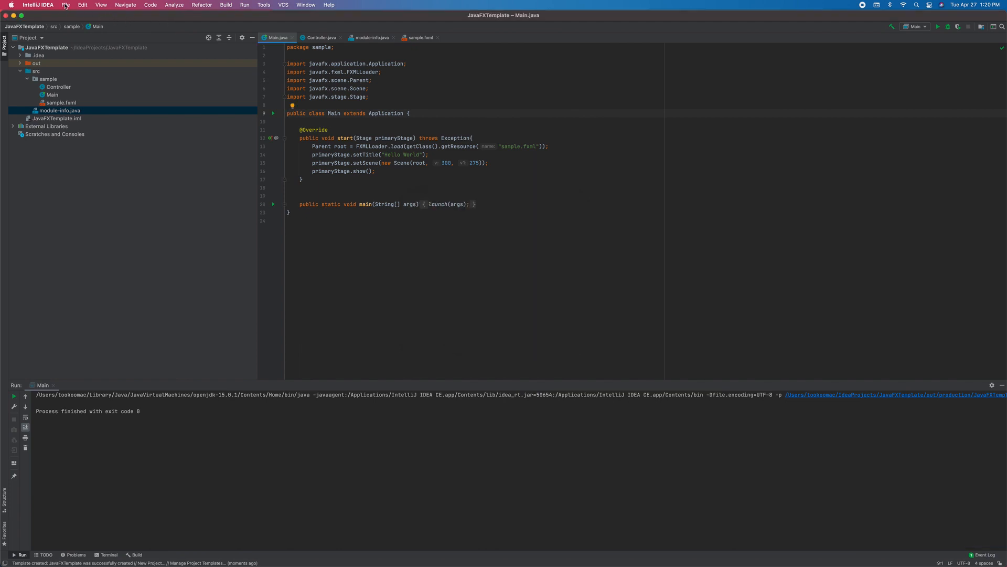
# - Start a new project from the User-defined JavaFXTemplate template and begin naming it ProjectSettings11
pyautogui.click(65, 4)
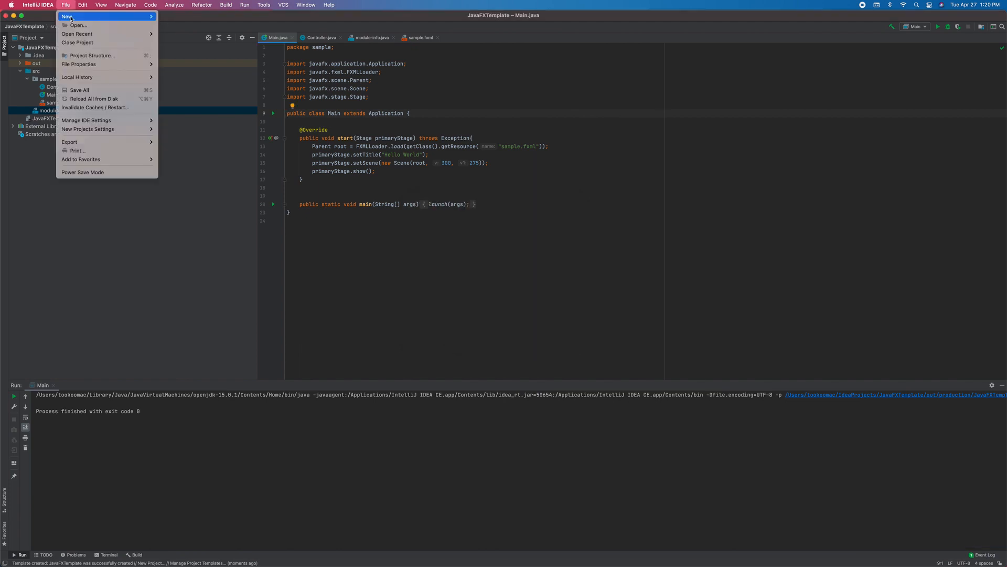
pyautogui.click(78, 16)
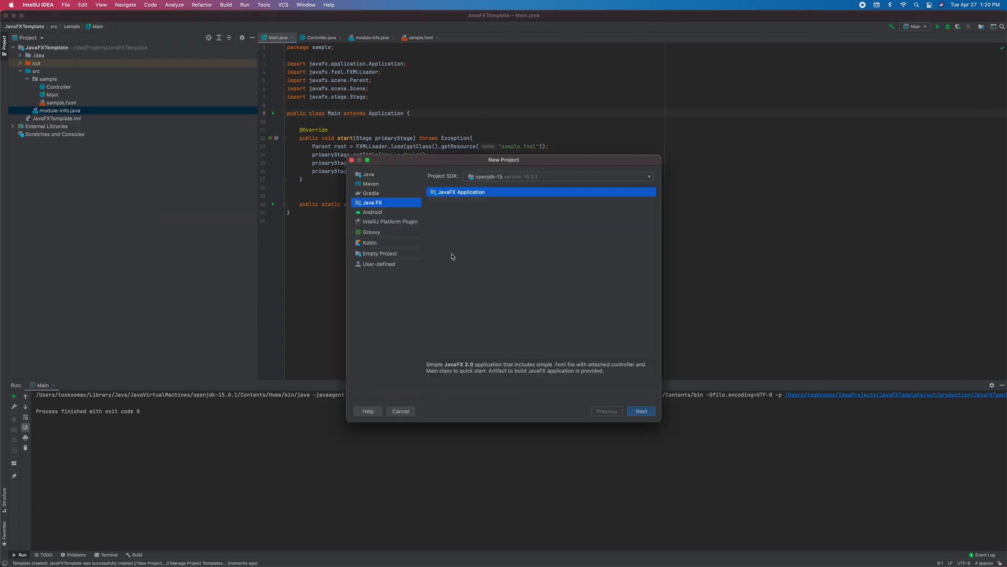
pyautogui.click(379, 263)
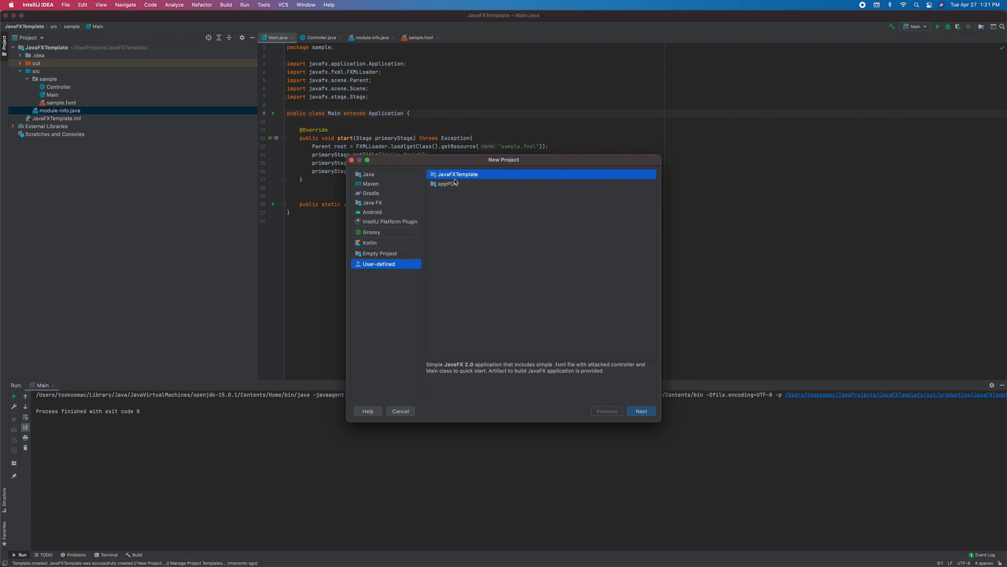
pyautogui.click(641, 412)
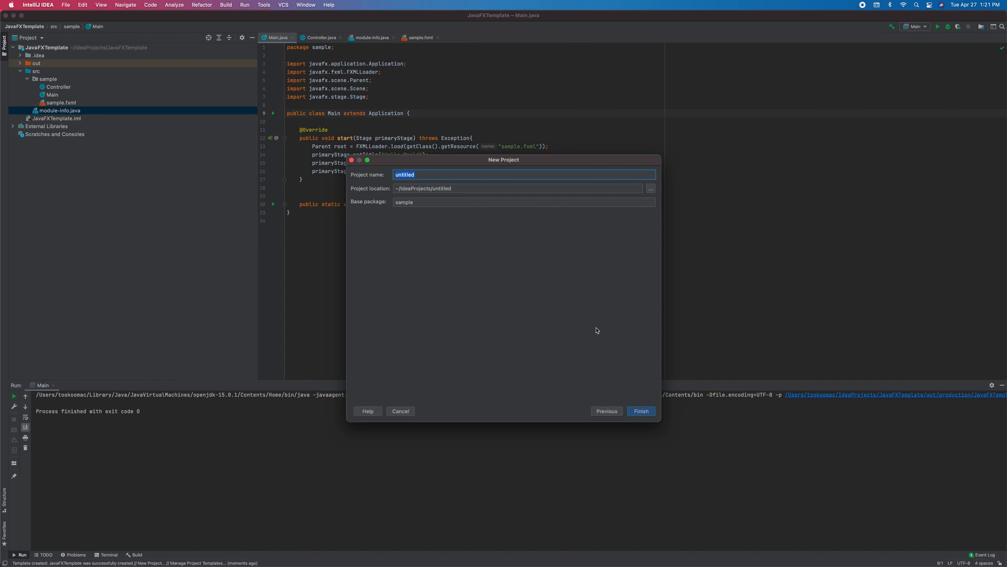
pyautogui.write('Projex')
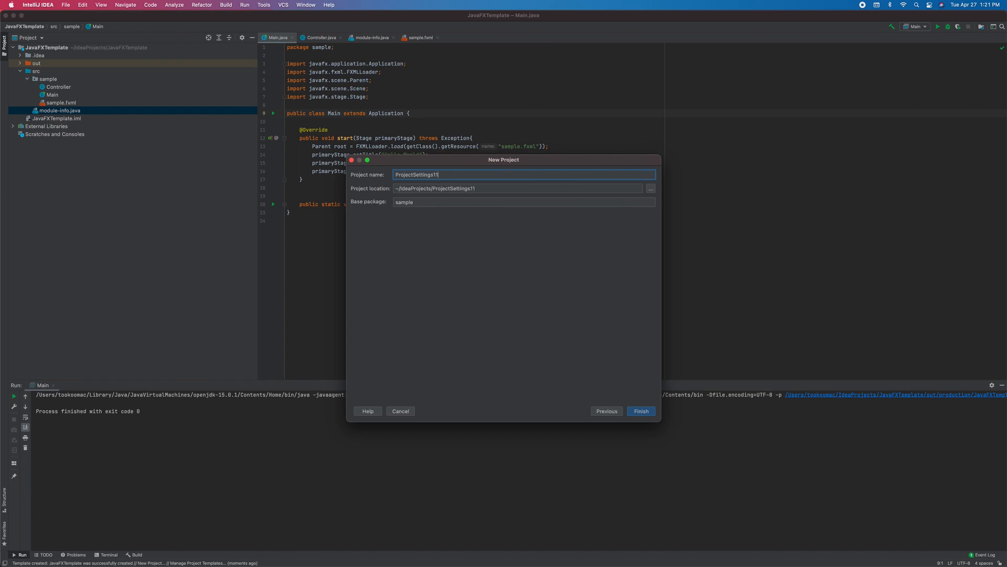
pyautogui.moveTo(597, 330)
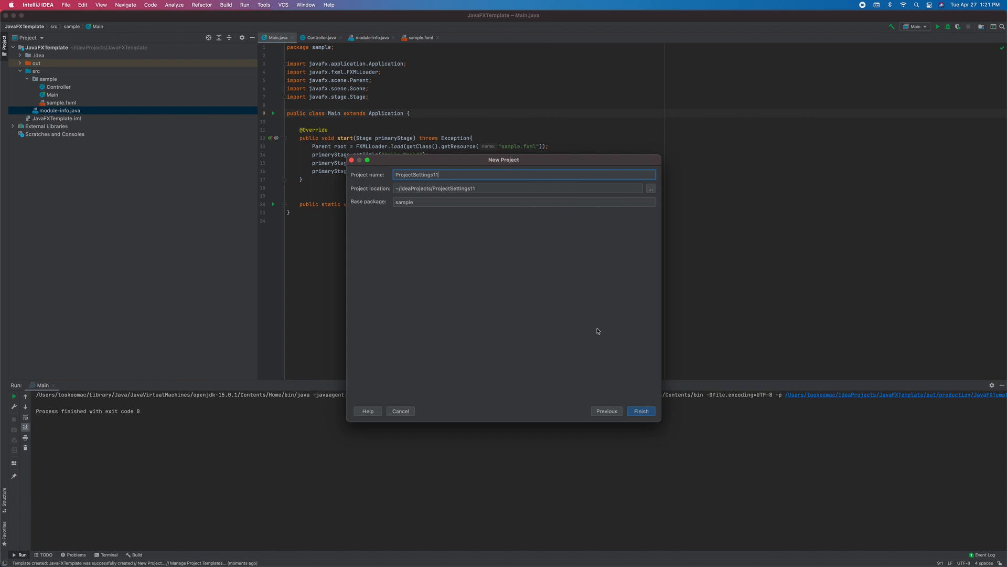
pyautogui.moveTo(652, 412)
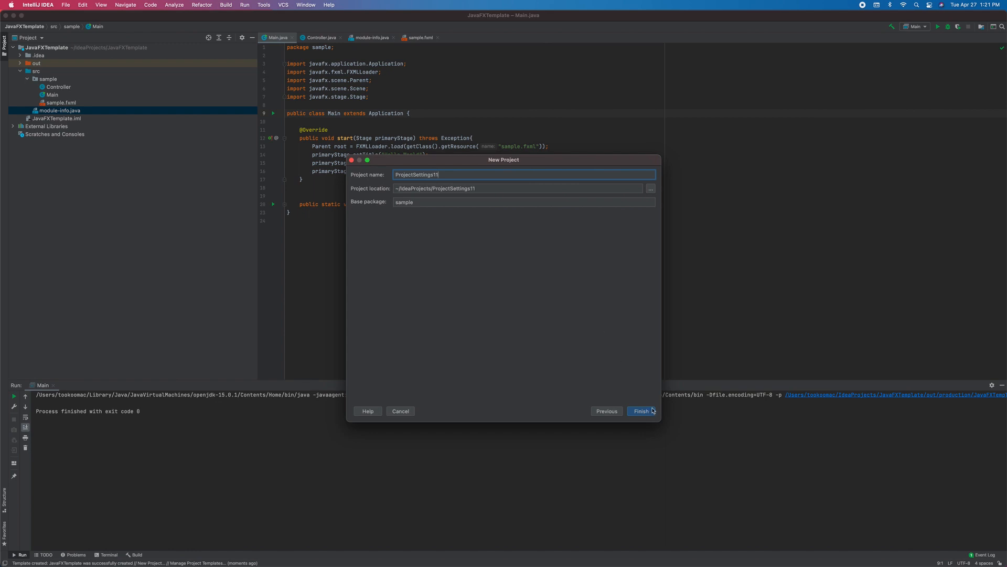
# - Finish creating ProjectSettings11 and open it in this window
pyautogui.click(640, 410)
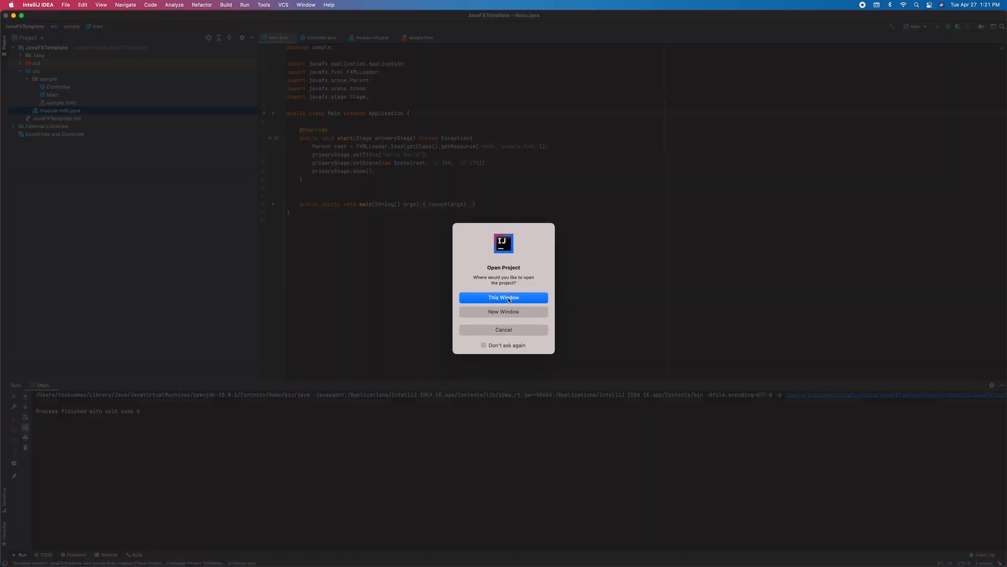
pyautogui.click(503, 297)
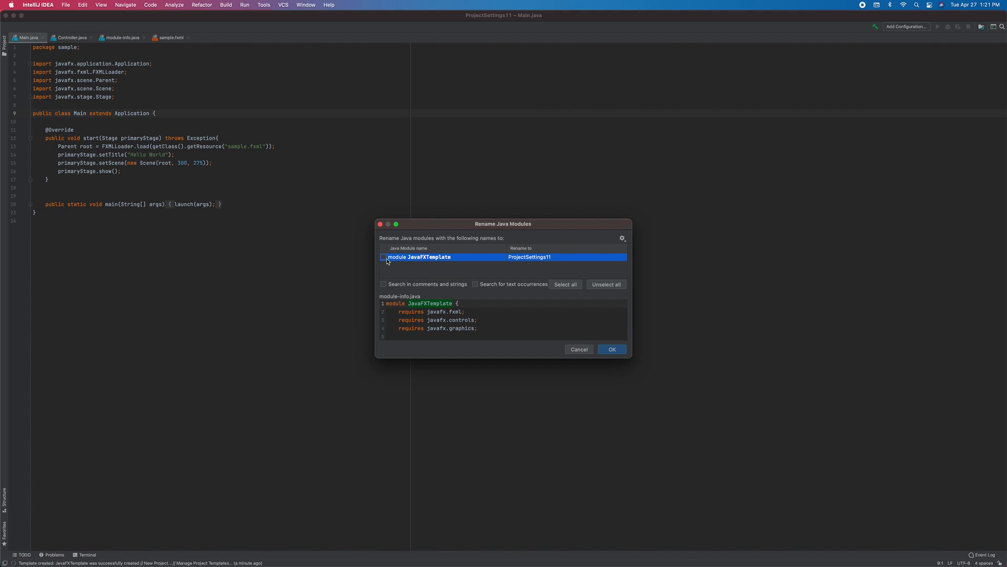
# - Rename the project's Java module from JavaFXTemplate to sample in the Rename Java Modules dialog
pyautogui.click(384, 257)
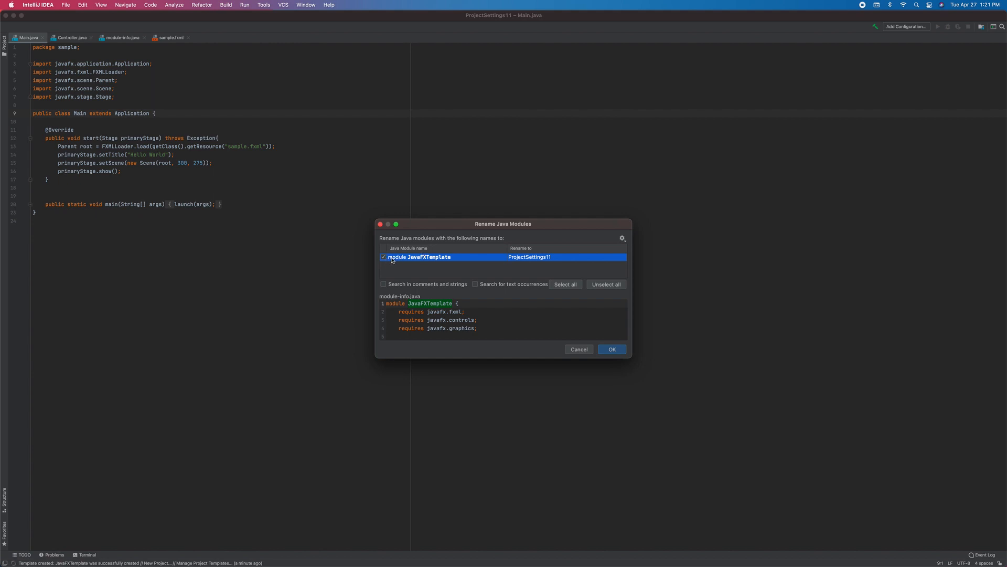
pyautogui.click(529, 256)
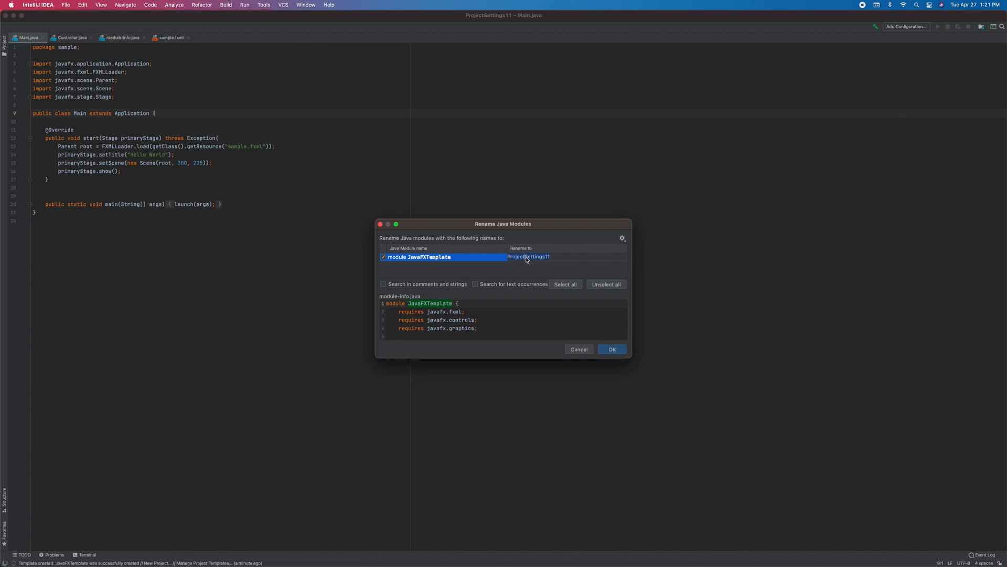
pyautogui.write('sample')
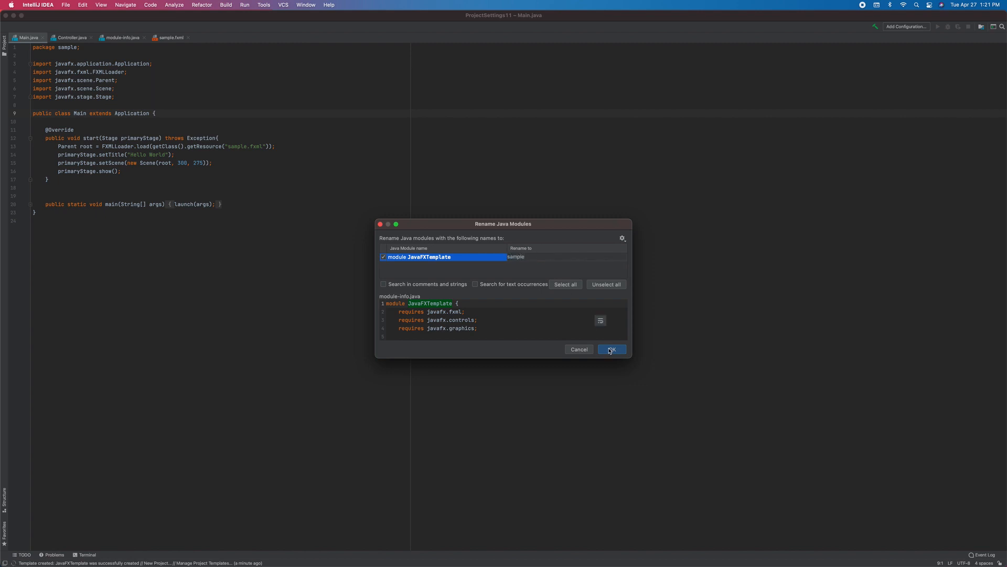
pyautogui.click(611, 348)
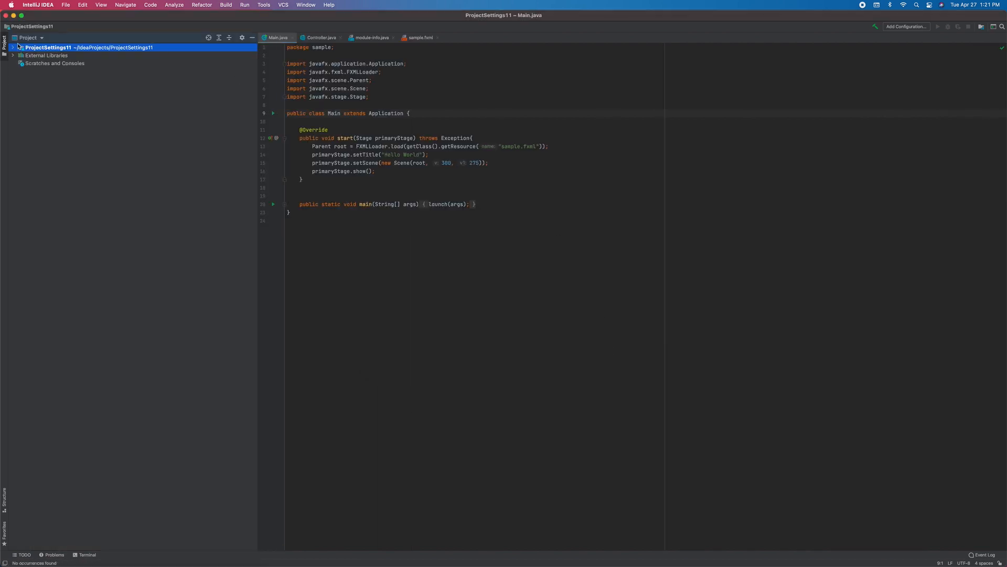
# - Check module-info declares module sample and accept the module's JavaFX dependencies in Project Structure
pyautogui.click(60, 101)
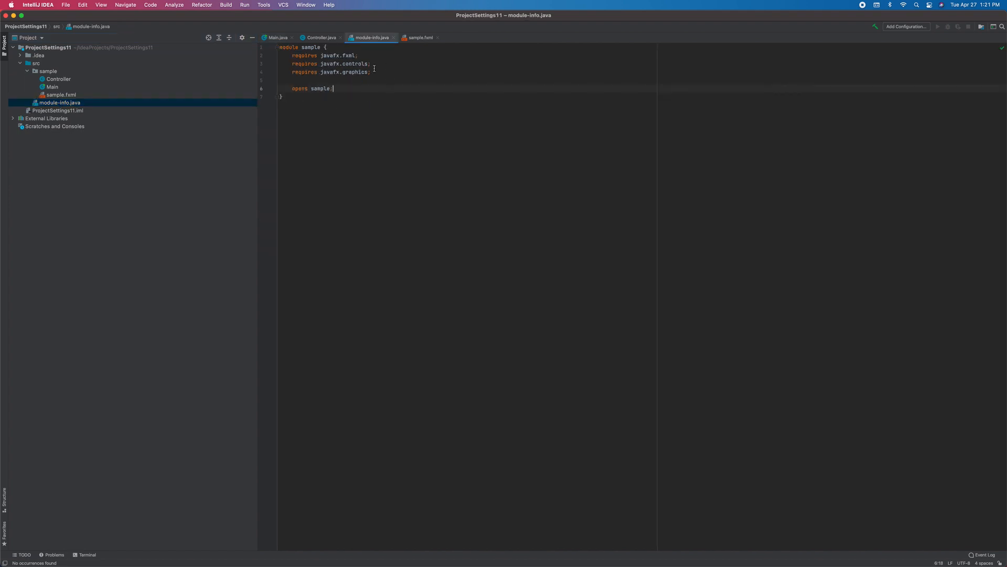
pyautogui.click(66, 5)
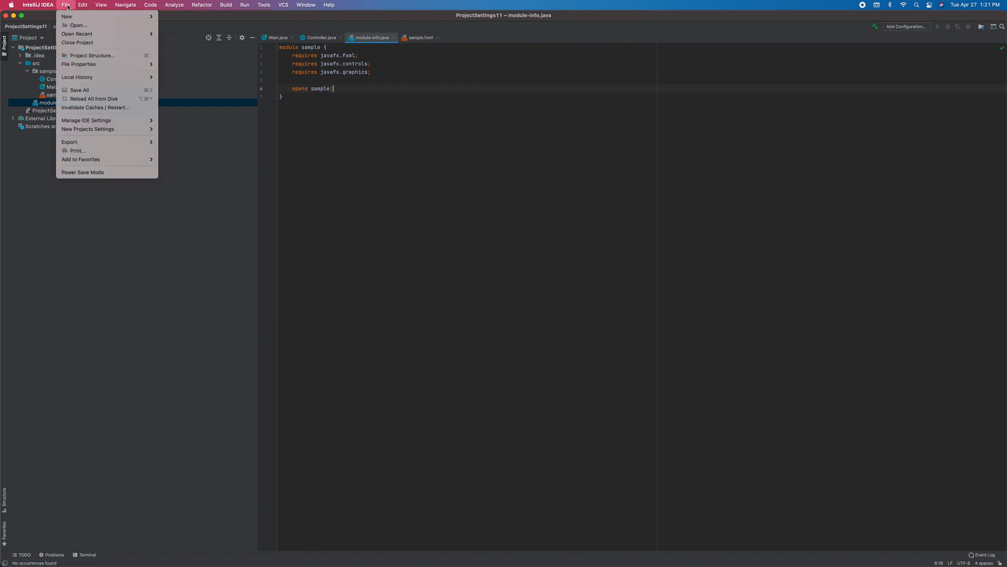
pyautogui.click(93, 55)
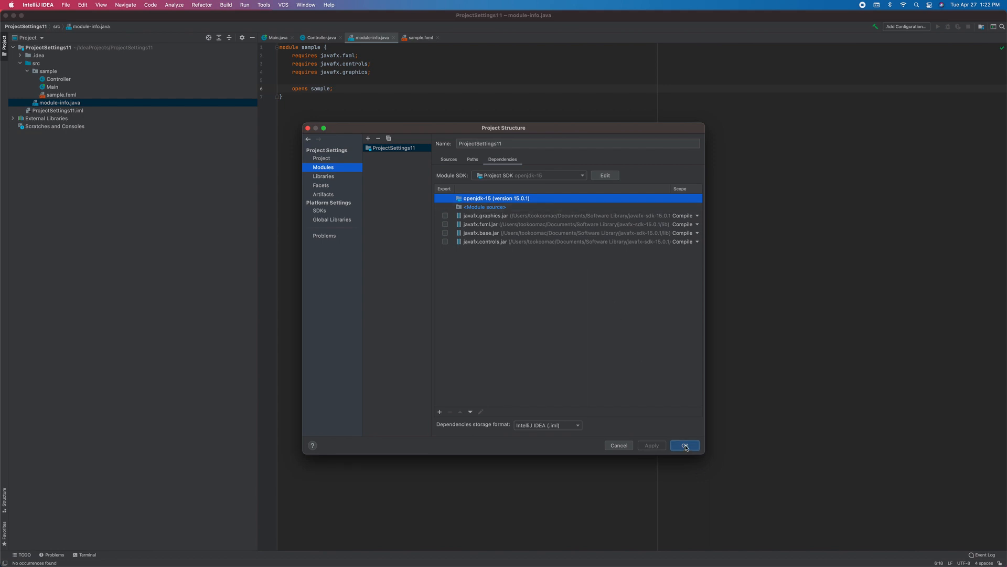
pyautogui.click(684, 445)
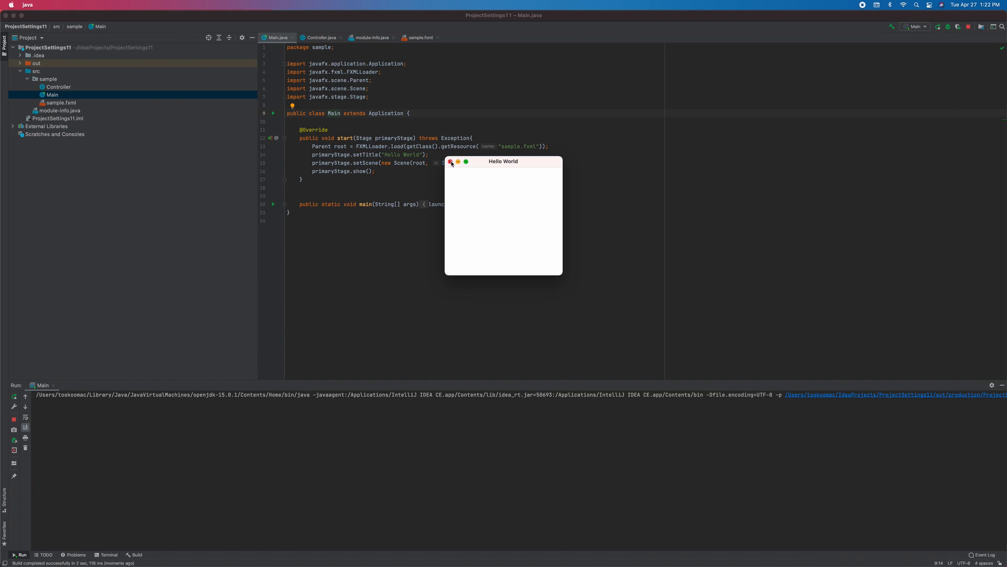
# - Close the Hello World window of ProjectSettings11 so the run finishes with exit code 0
pyautogui.click(451, 162)
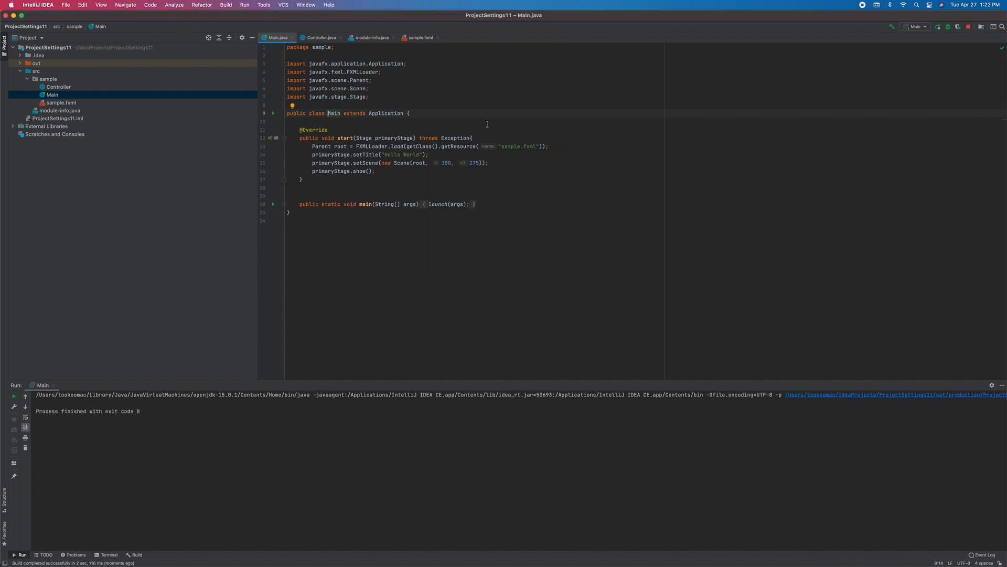